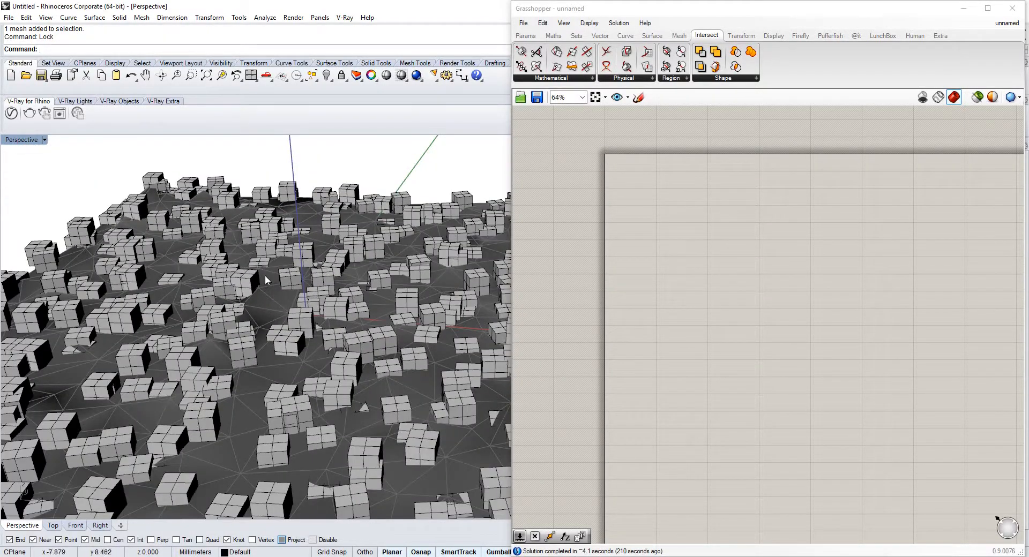
- Select the previously baked boxes and mesh in the Rhino scene for deletion
drag(266, 278, 368, 331)
text(box)
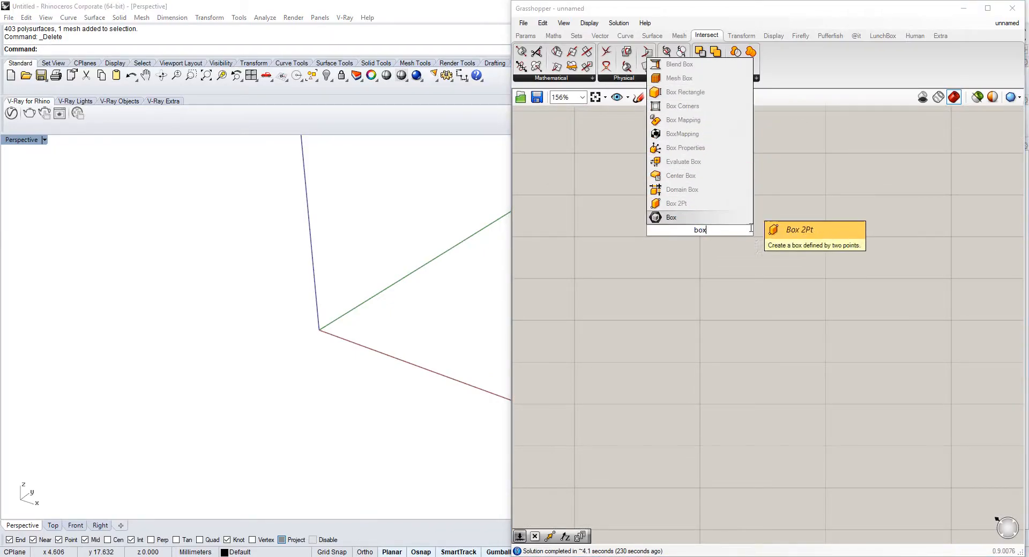
- Drive a Box with two size sliders and feed it to Populate 3D as the point region
text(cent)
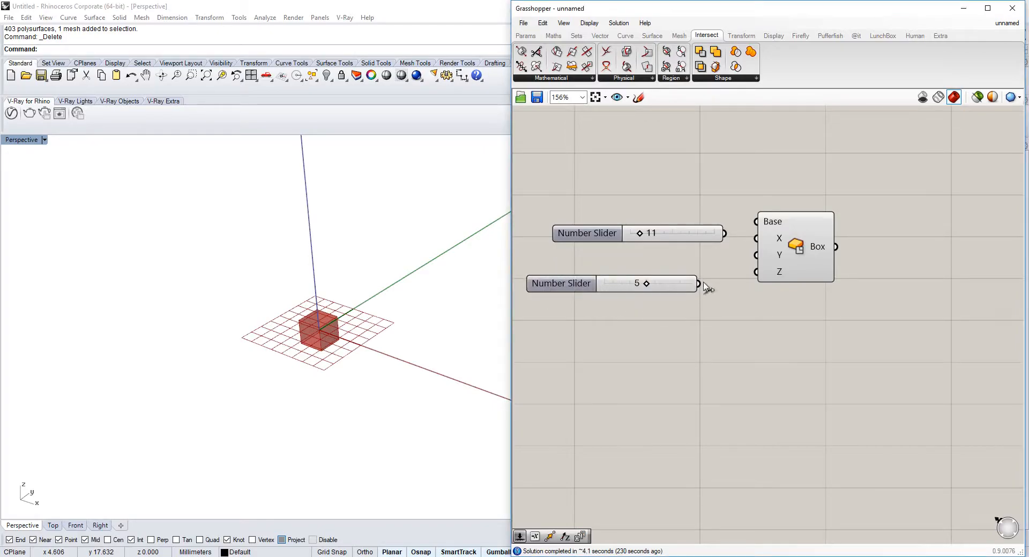
drag(699, 283, 754, 272)
text(d)
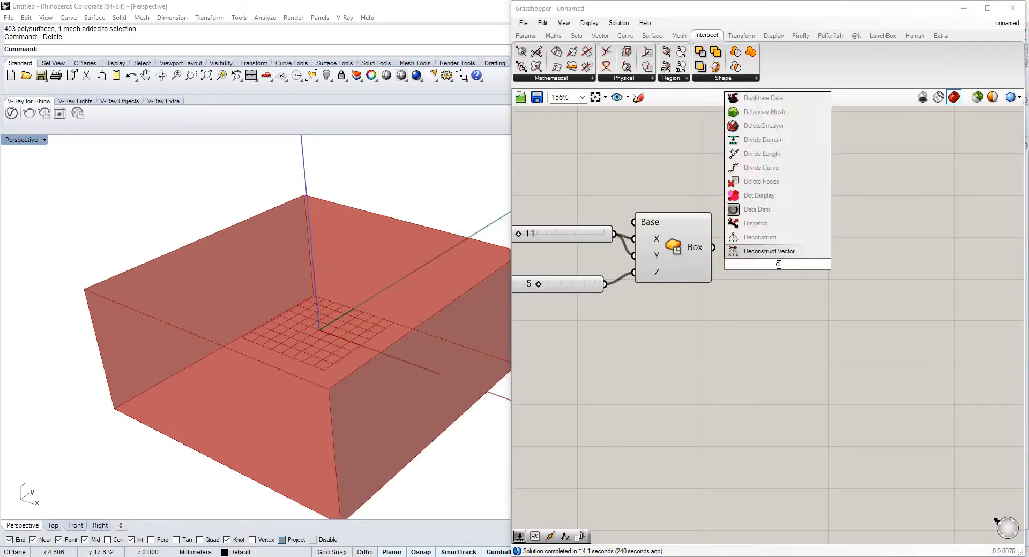
text(popu)
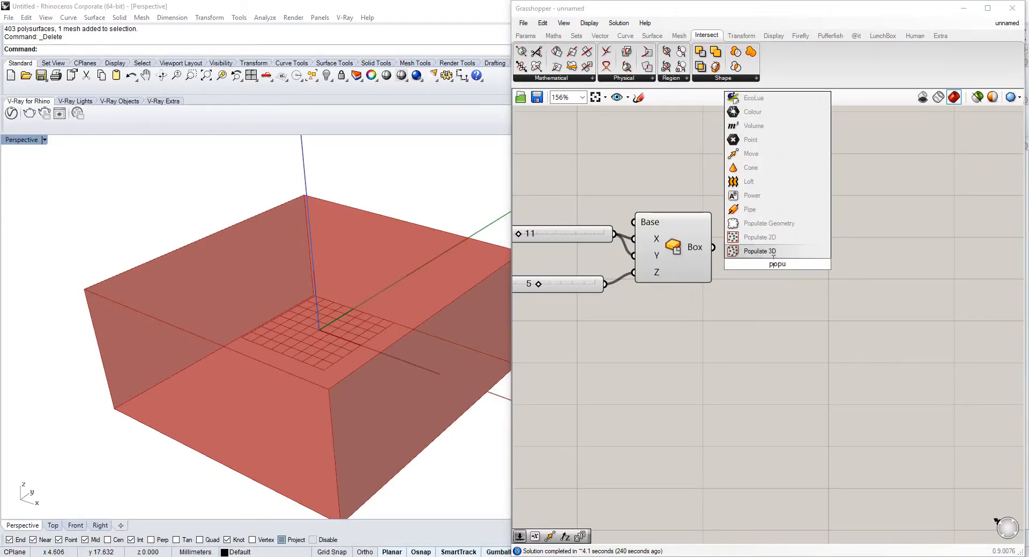
click(759, 250)
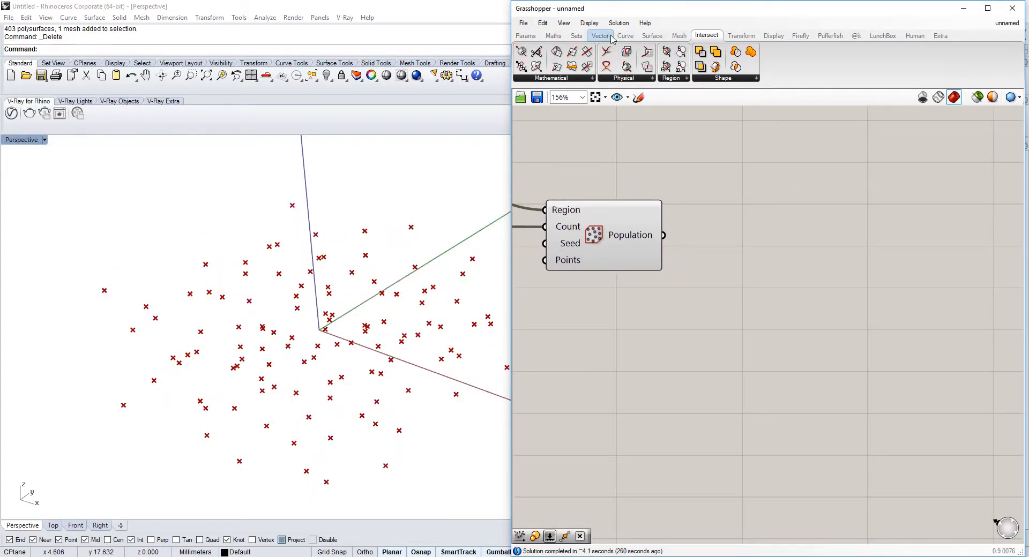
- Browse the Vector then Mesh component tabs to reach the Triangulation panel's Delaunay Mesh
click(599, 36)
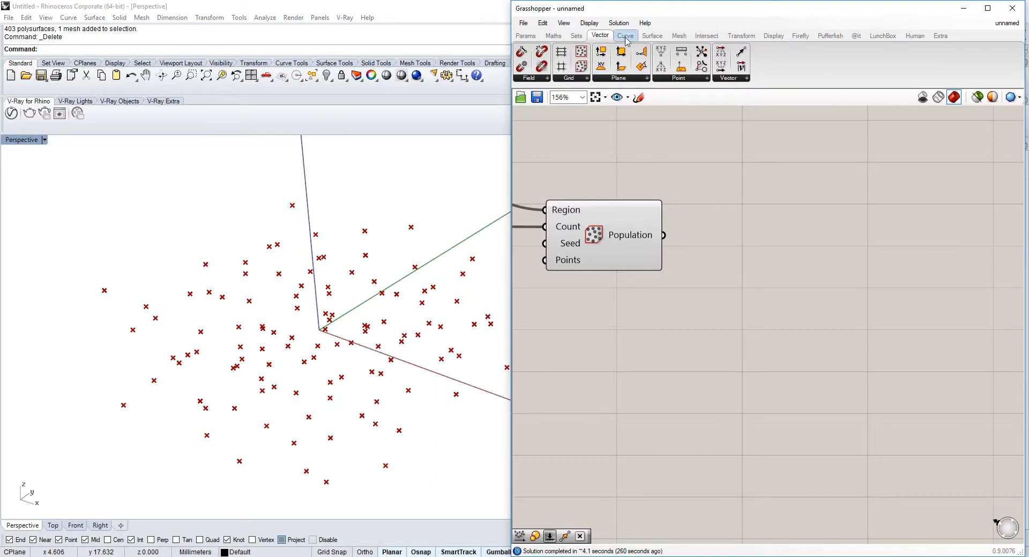
click(679, 36)
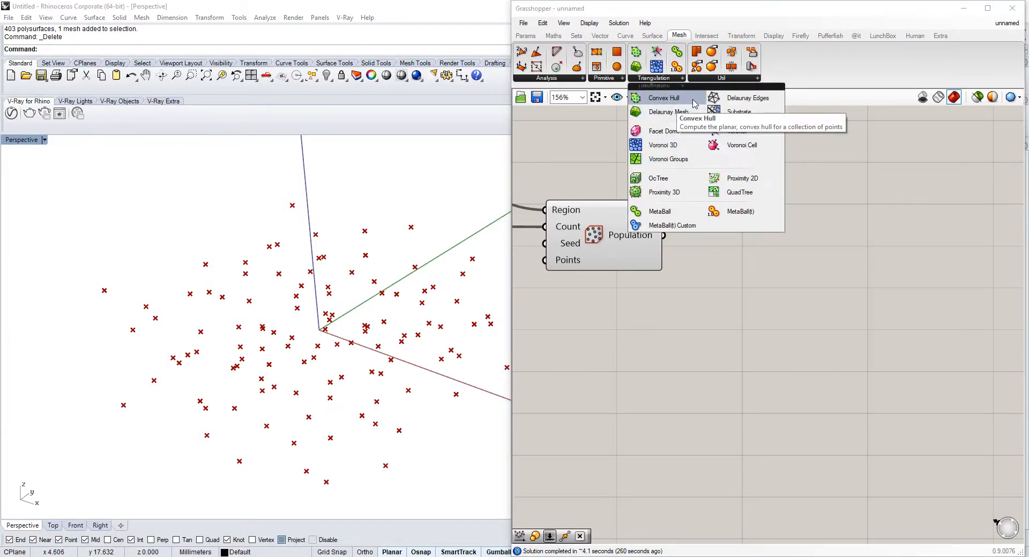
mouse_move(668, 112)
text(smoo)
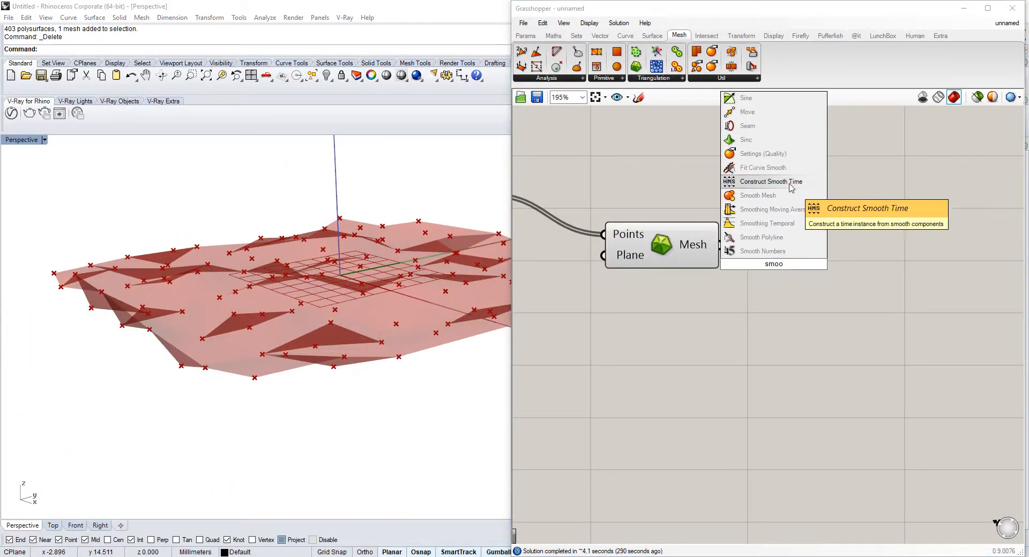
- Add Smooth Mesh on the Delaunay mesh with a Strength slider of 1.000
click(757, 195)
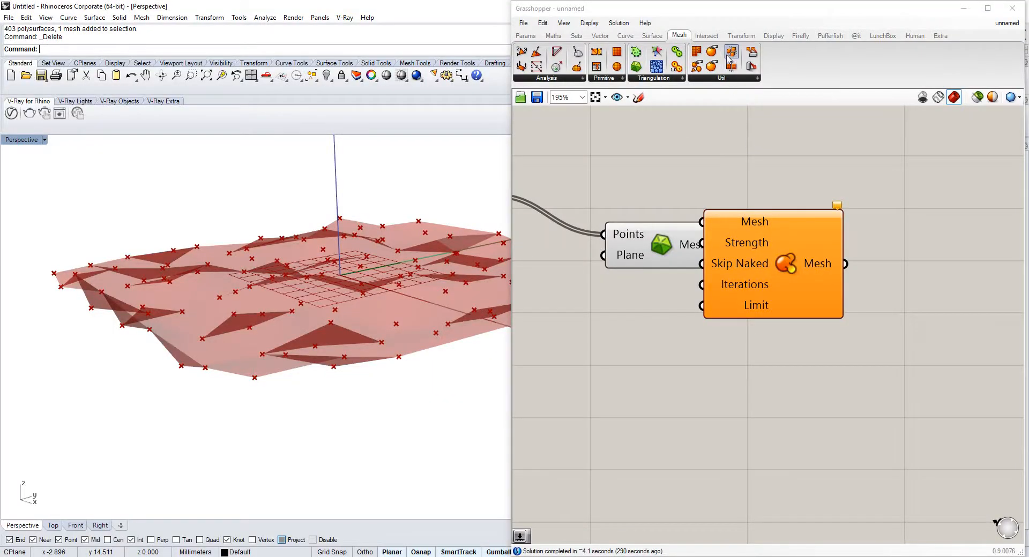
click(720, 77)
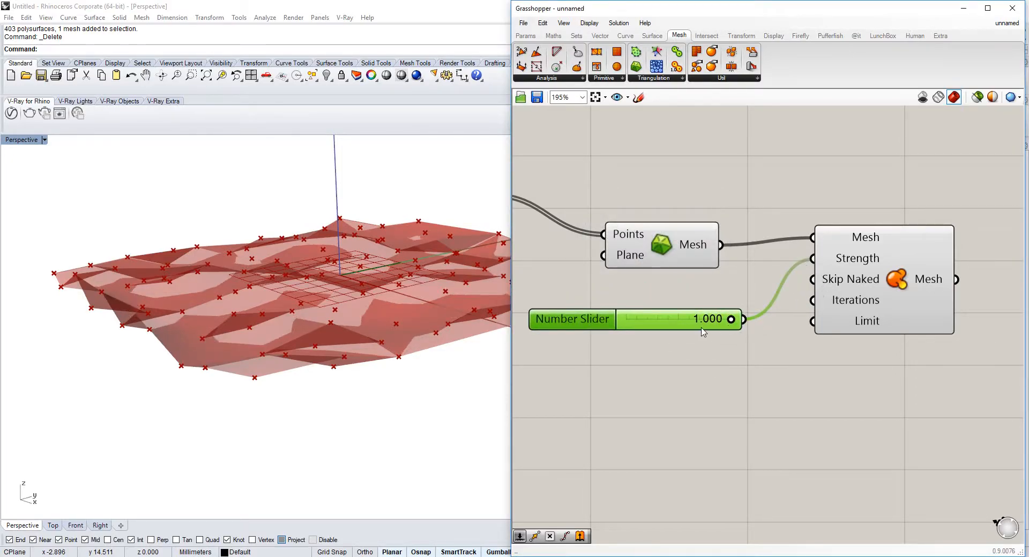
click(656, 244)
text(box)
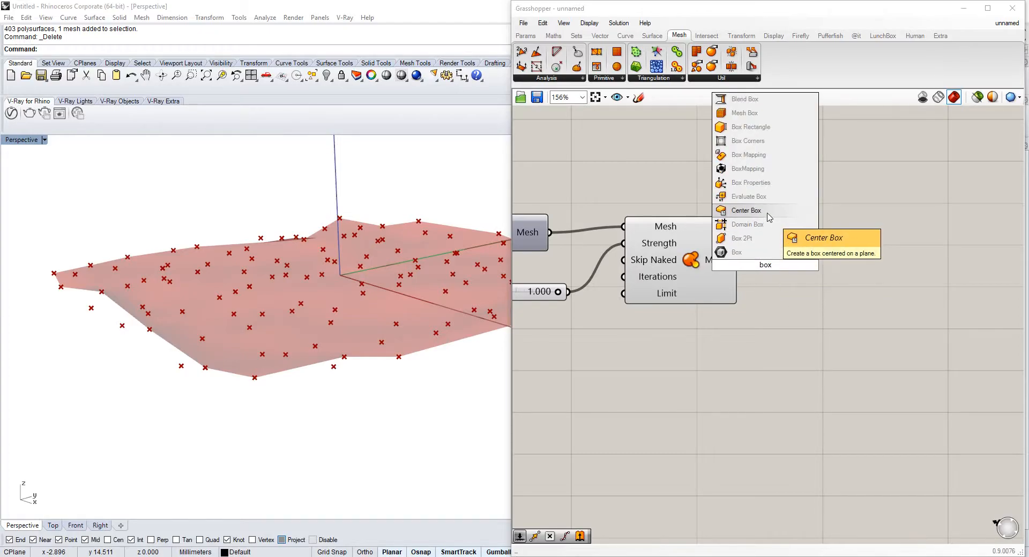
- Add Center Box on the smoothed mesh with one 0.478 slider driving X, Y and Z
click(745, 210)
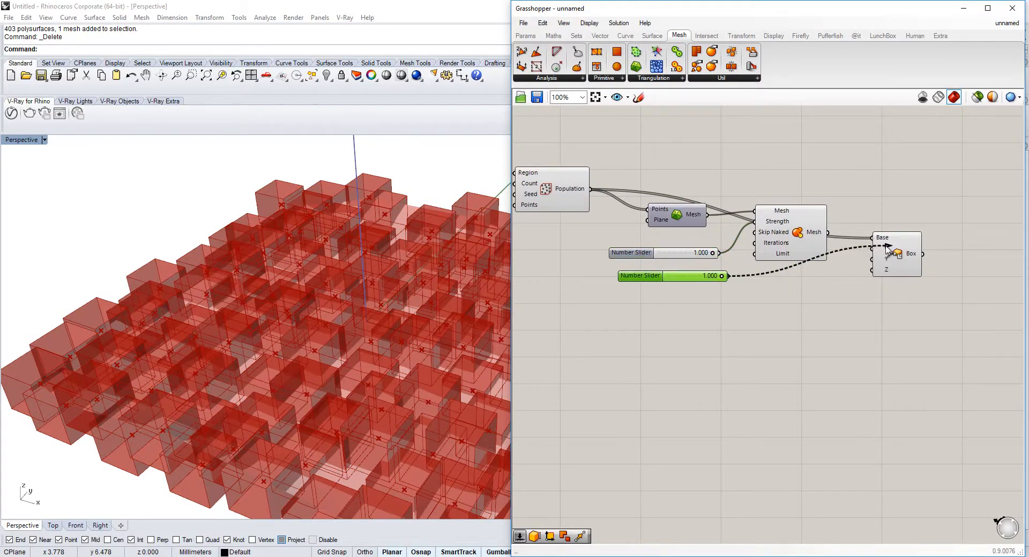
drag(727, 275, 874, 254)
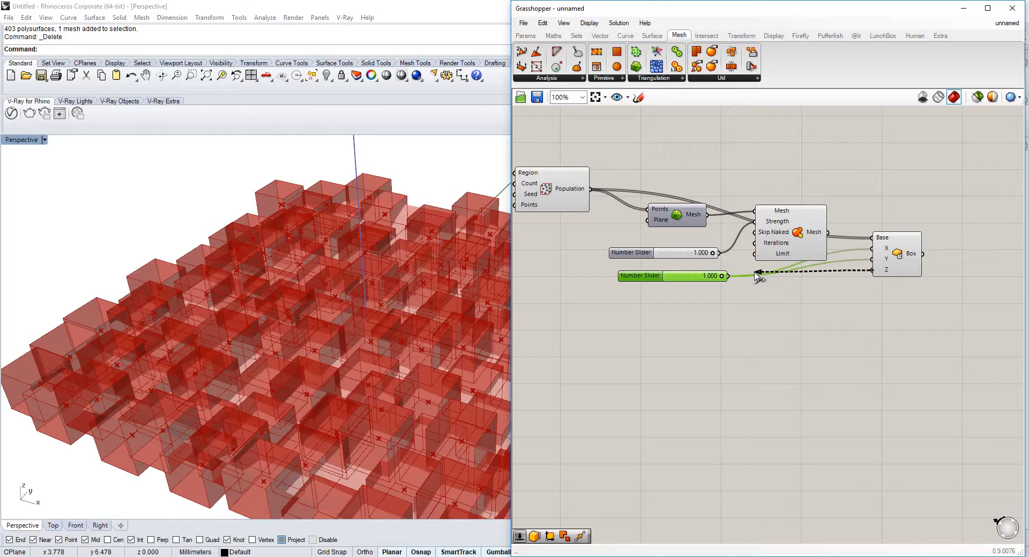
drag(726, 276, 661, 275)
text(S)
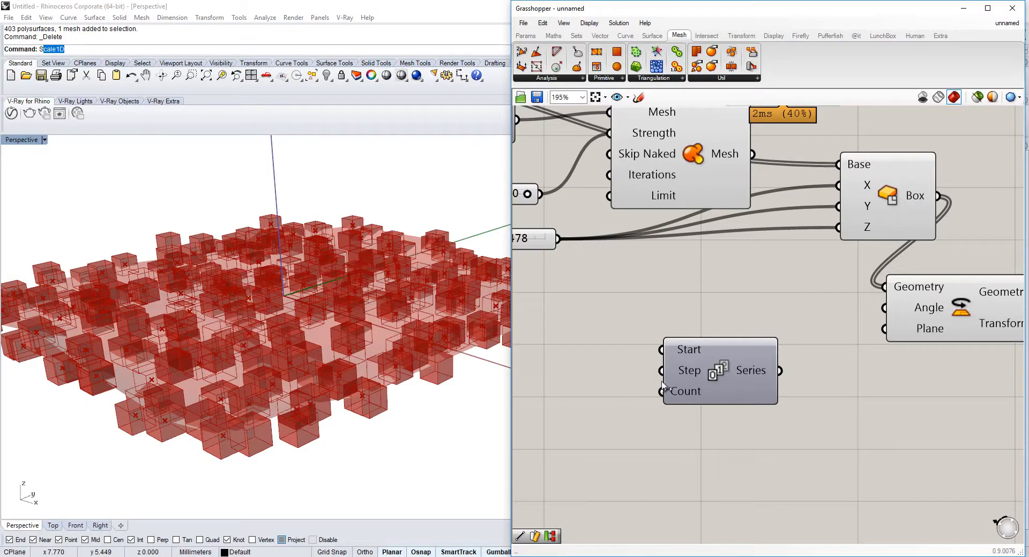
- Scroll the canvas while wiring the Series into Rotate Angle and filtering the base points
scroll(down, 3)
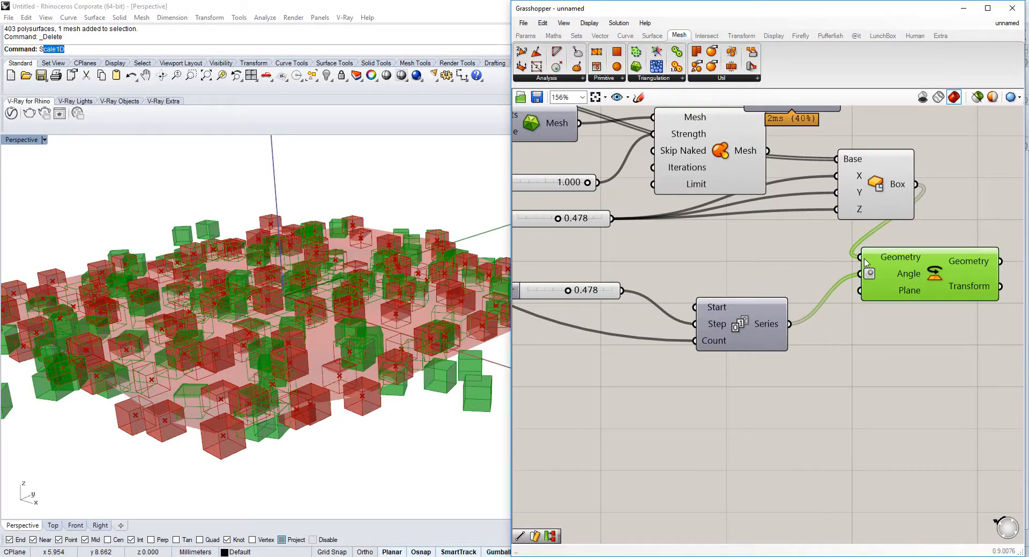
scroll(down, 3)
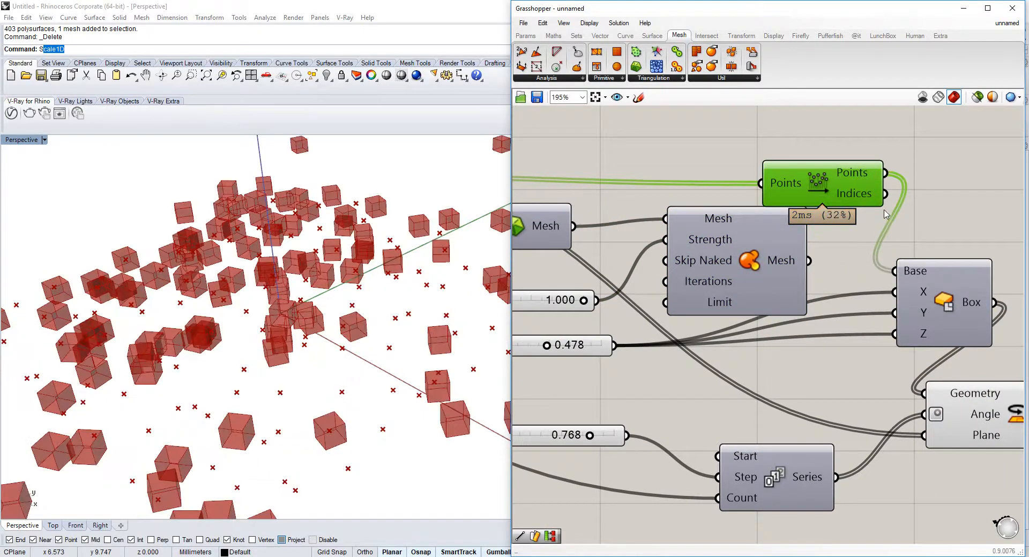
- Raise the Series Step to 1.000 and add a Number Slider of 4 for box height
scroll(down, 3)
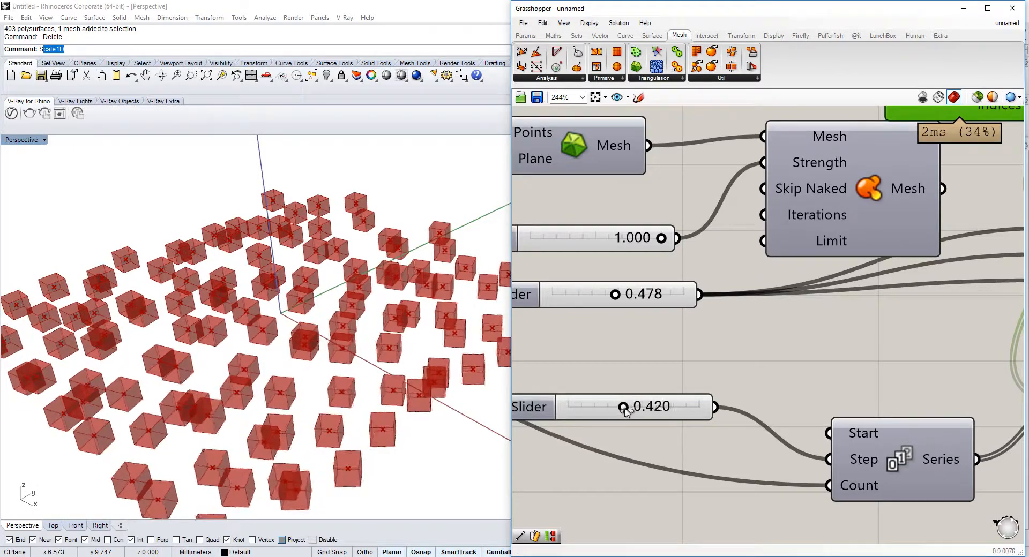
drag(624, 407, 609, 407)
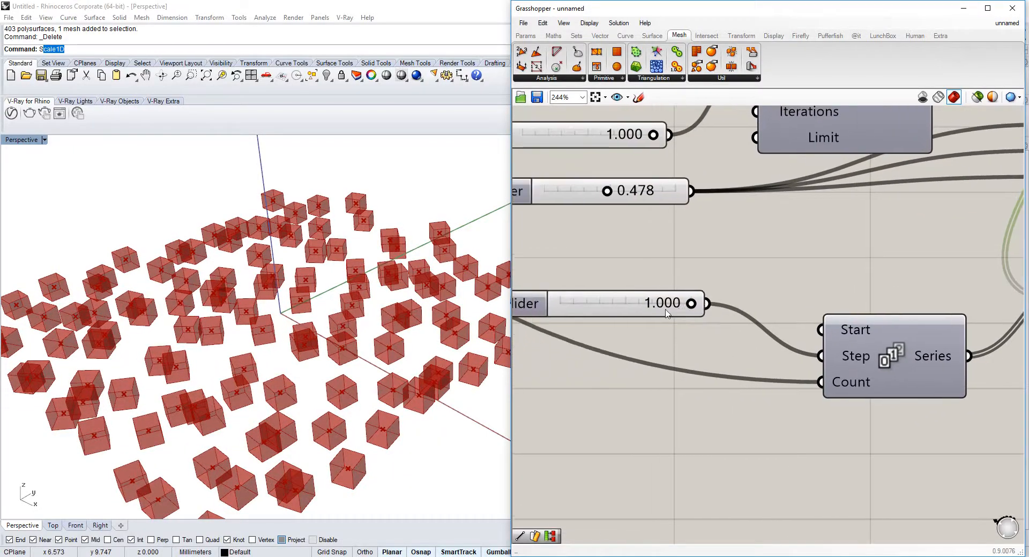
double_click(656, 303)
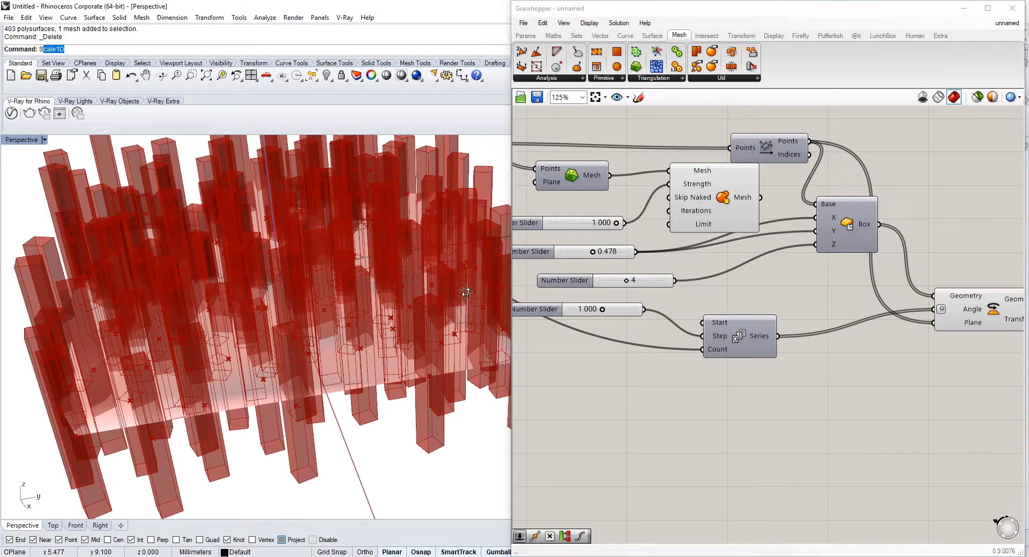
- Drag tower height down to 2 and the rotation step up to 1.608
drag(647, 281, 622, 281)
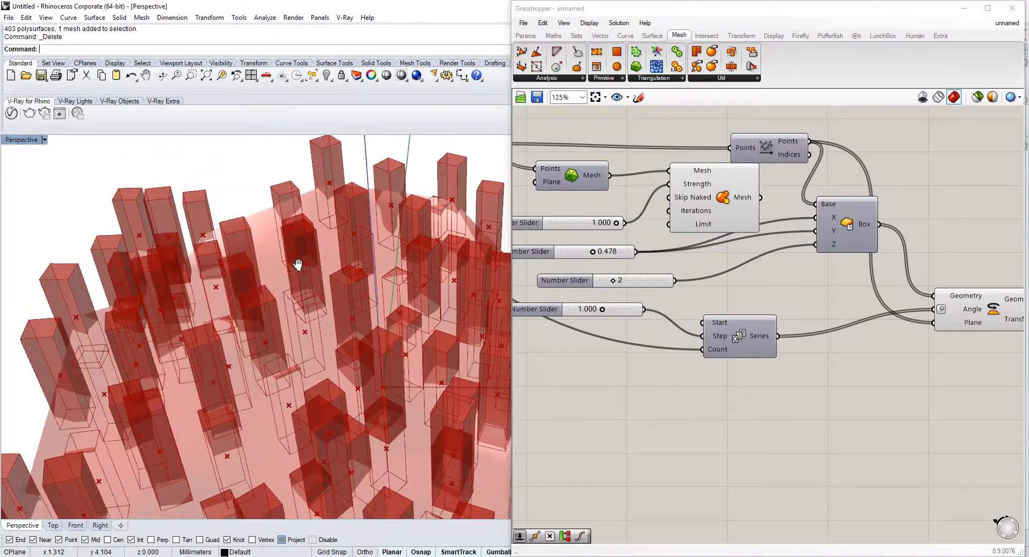
drag(587, 309, 602, 309)
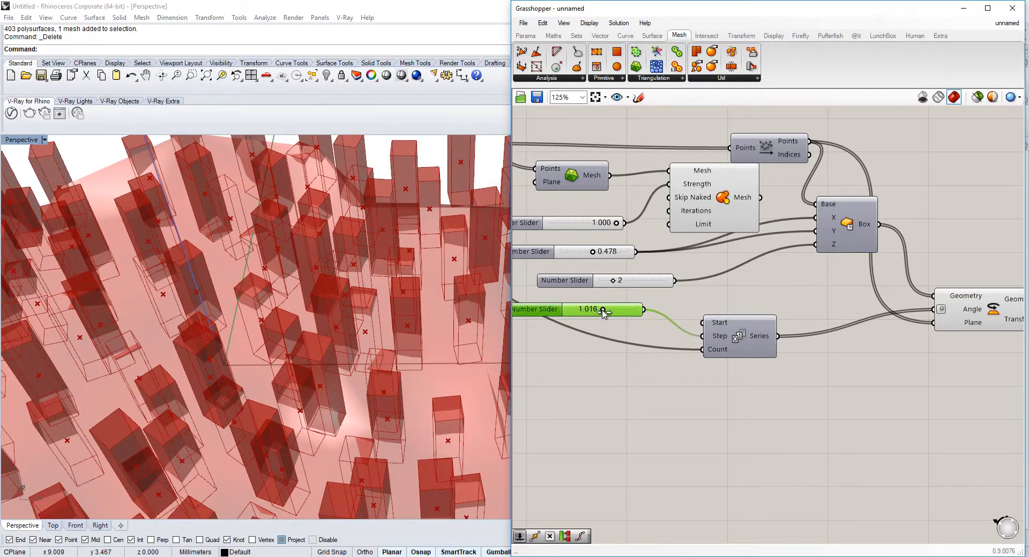
drag(587, 309, 617, 307)
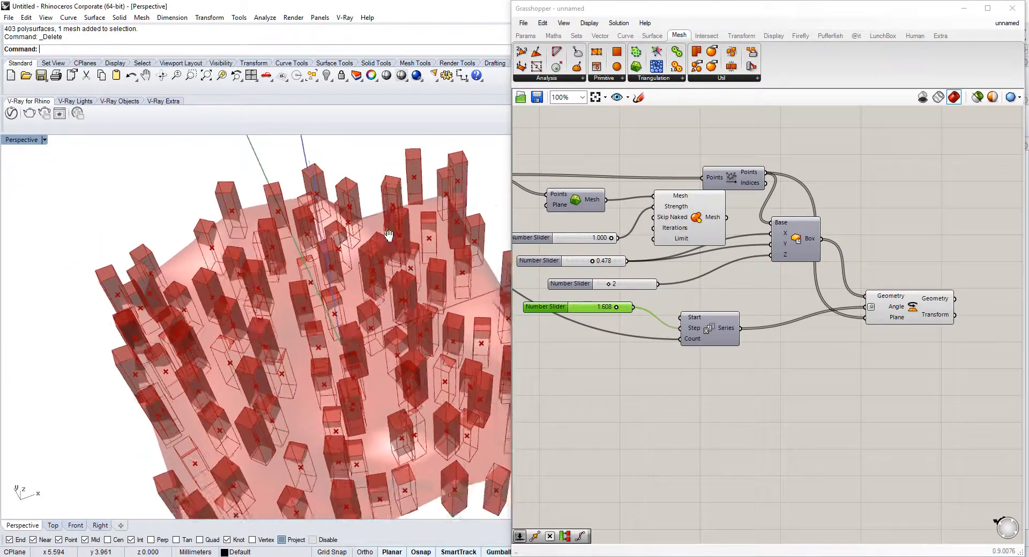
right_click(681, 206)
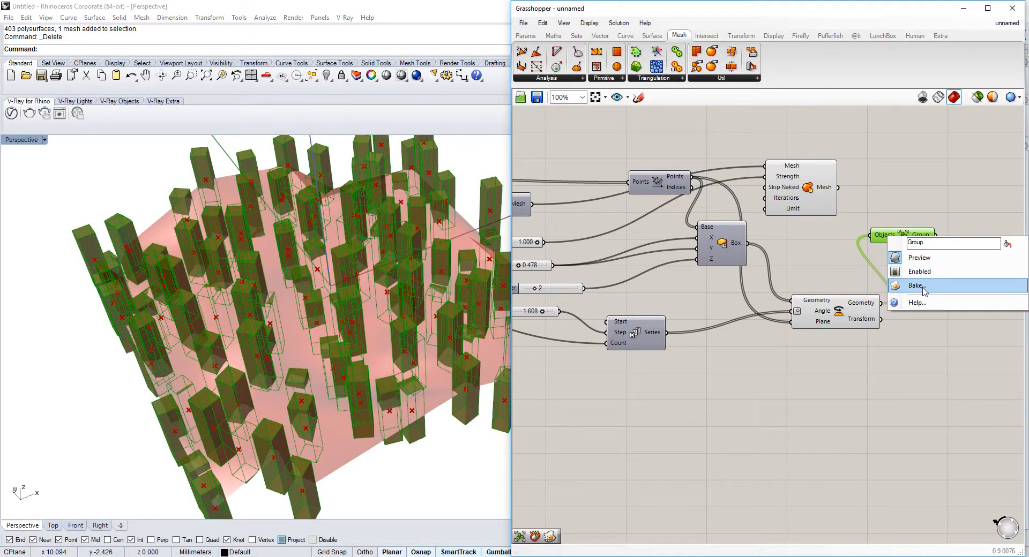
- Bake the grouped rotated towers into Rhino, confirming the Attributes dialog
click(915, 285)
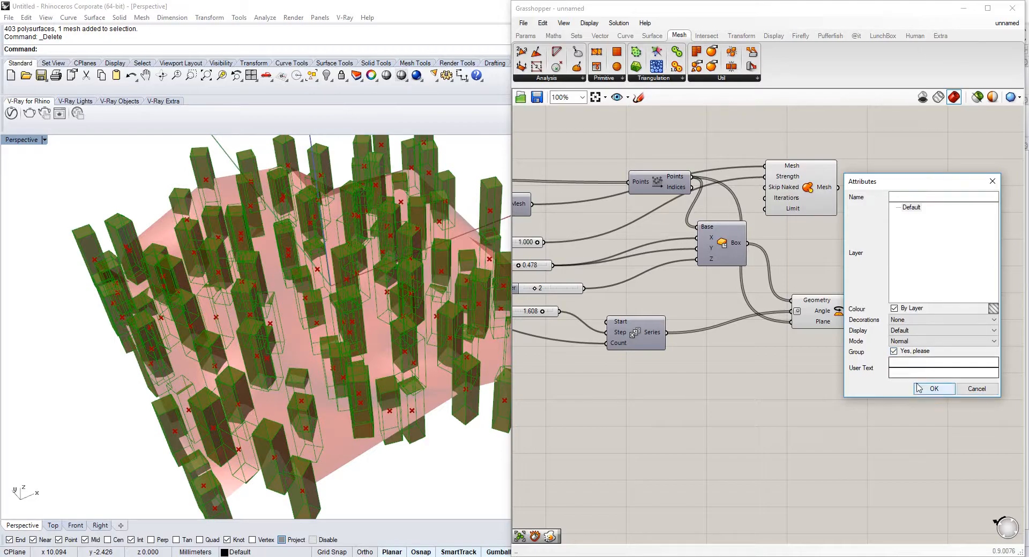
click(932, 389)
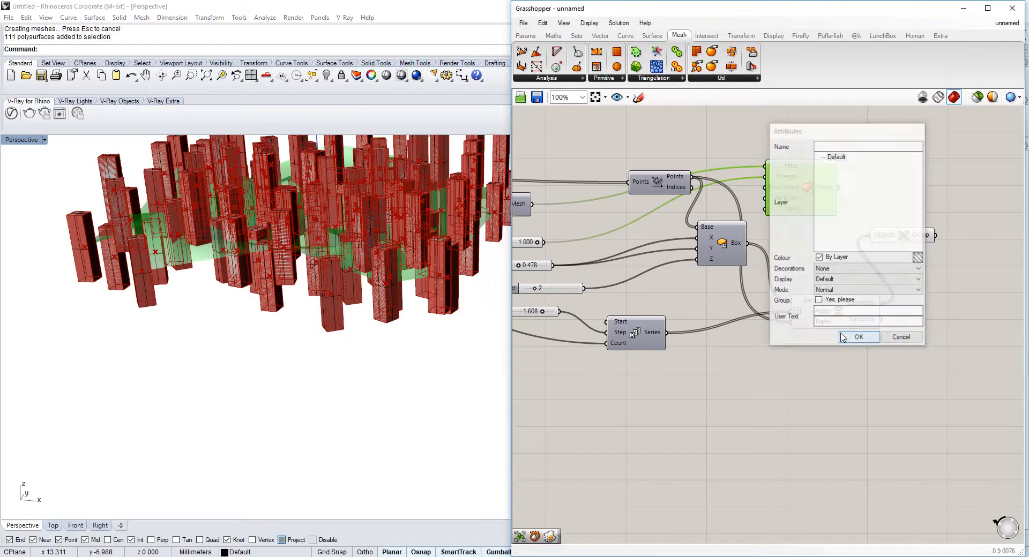
click(859, 336)
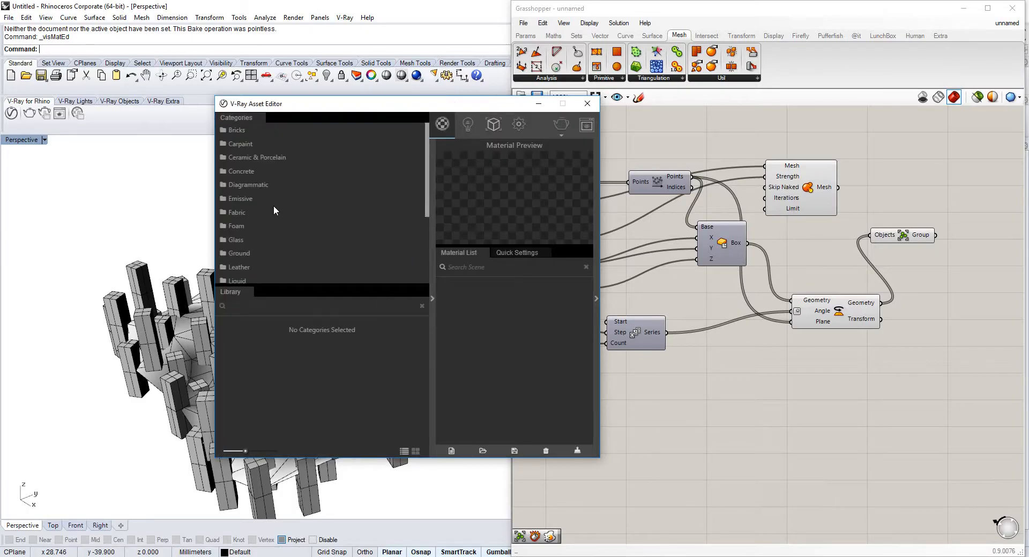
- Apply Concrete Flooring H01, enable Ambient Occlusion in V-Ray Settings, and close the editor
click(241, 171)
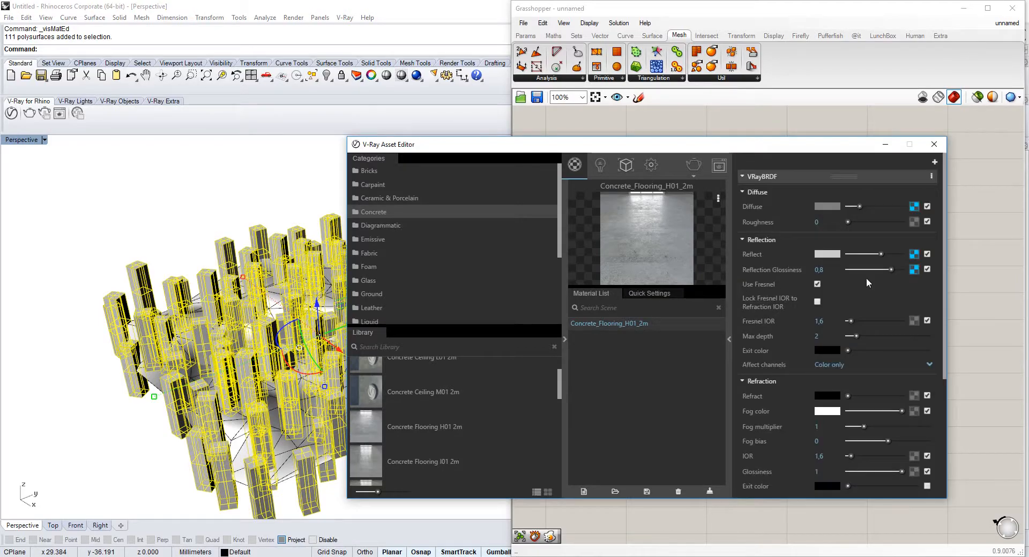
click(650, 165)
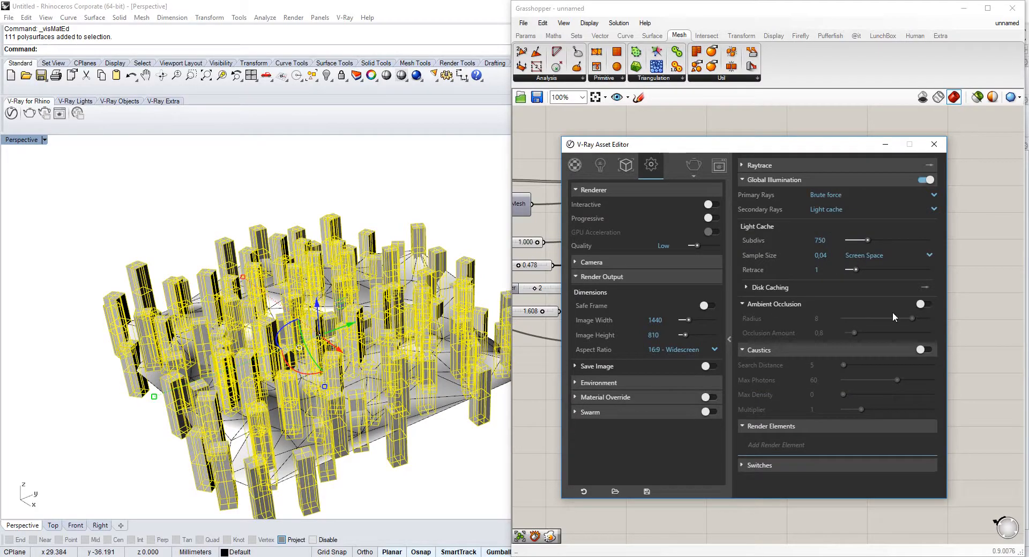
click(927, 303)
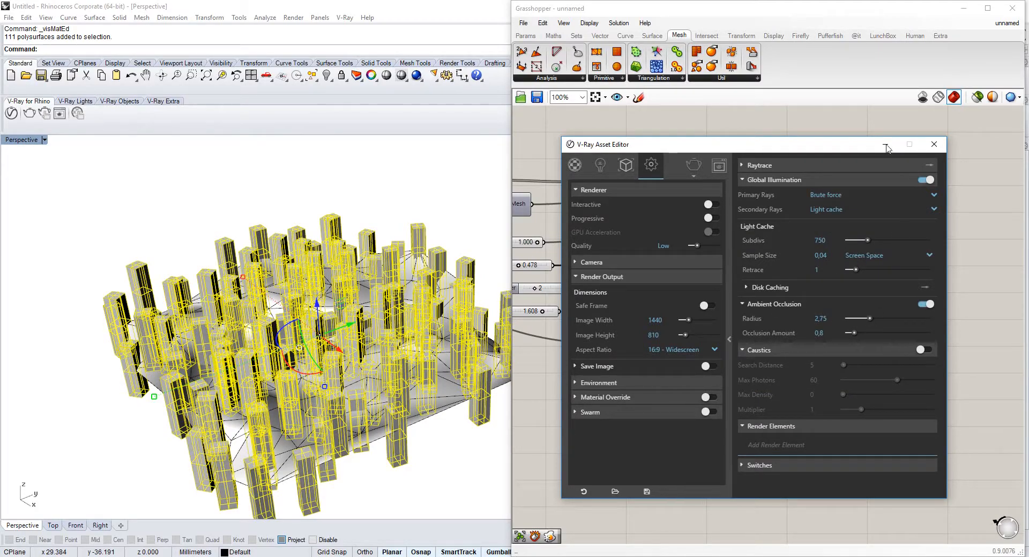
click(933, 144)
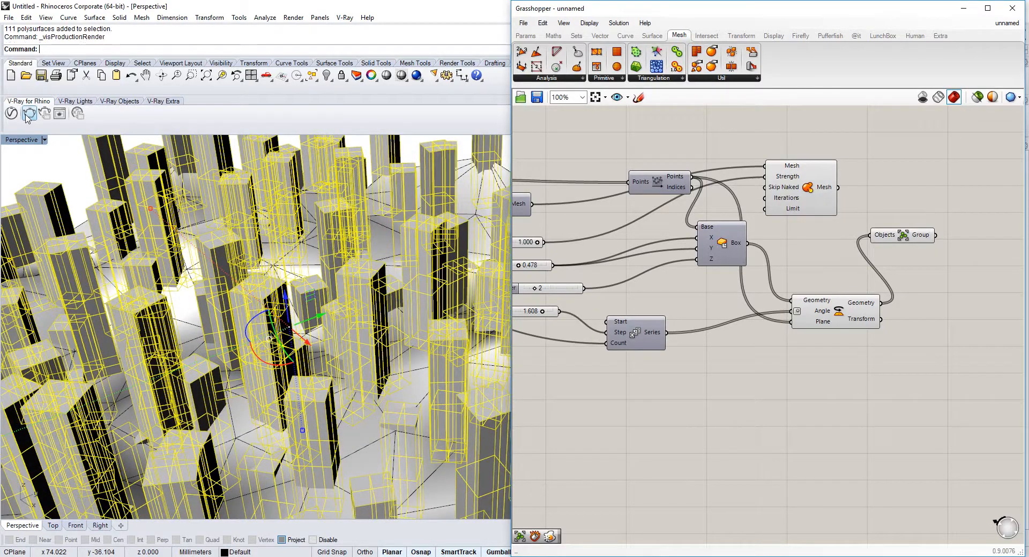
- Start the V-Ray render of the tower scene and maximize the frame buffer window
click(10, 113)
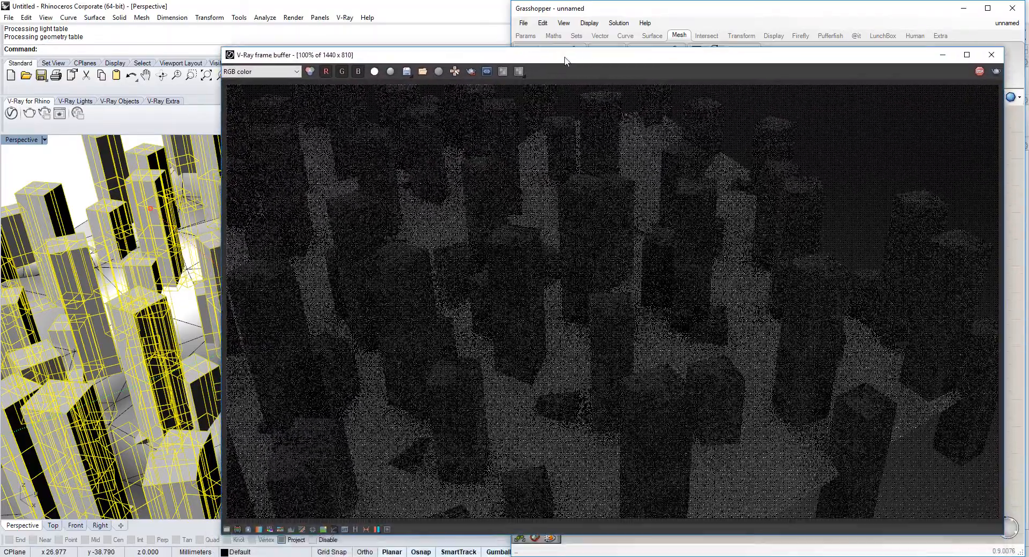
click(967, 54)
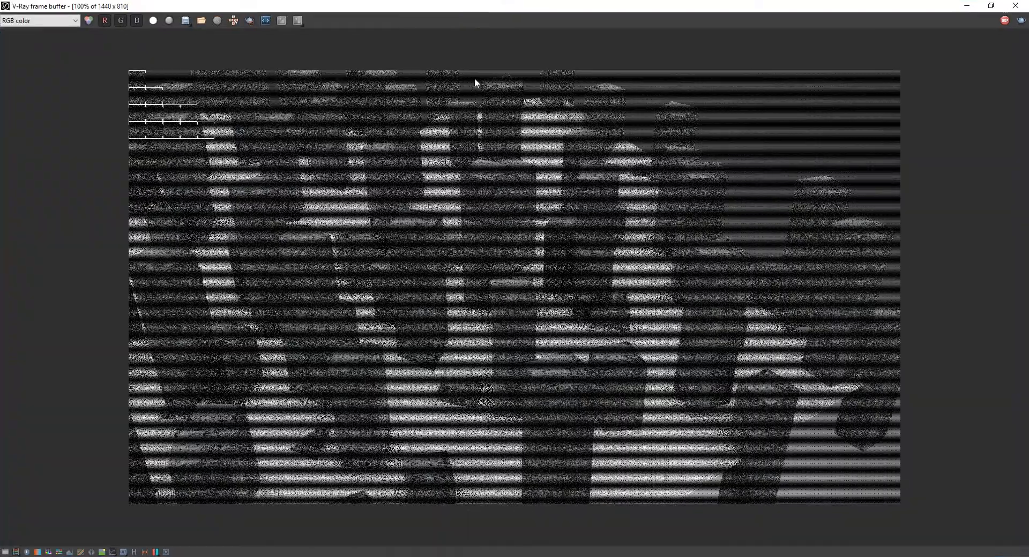